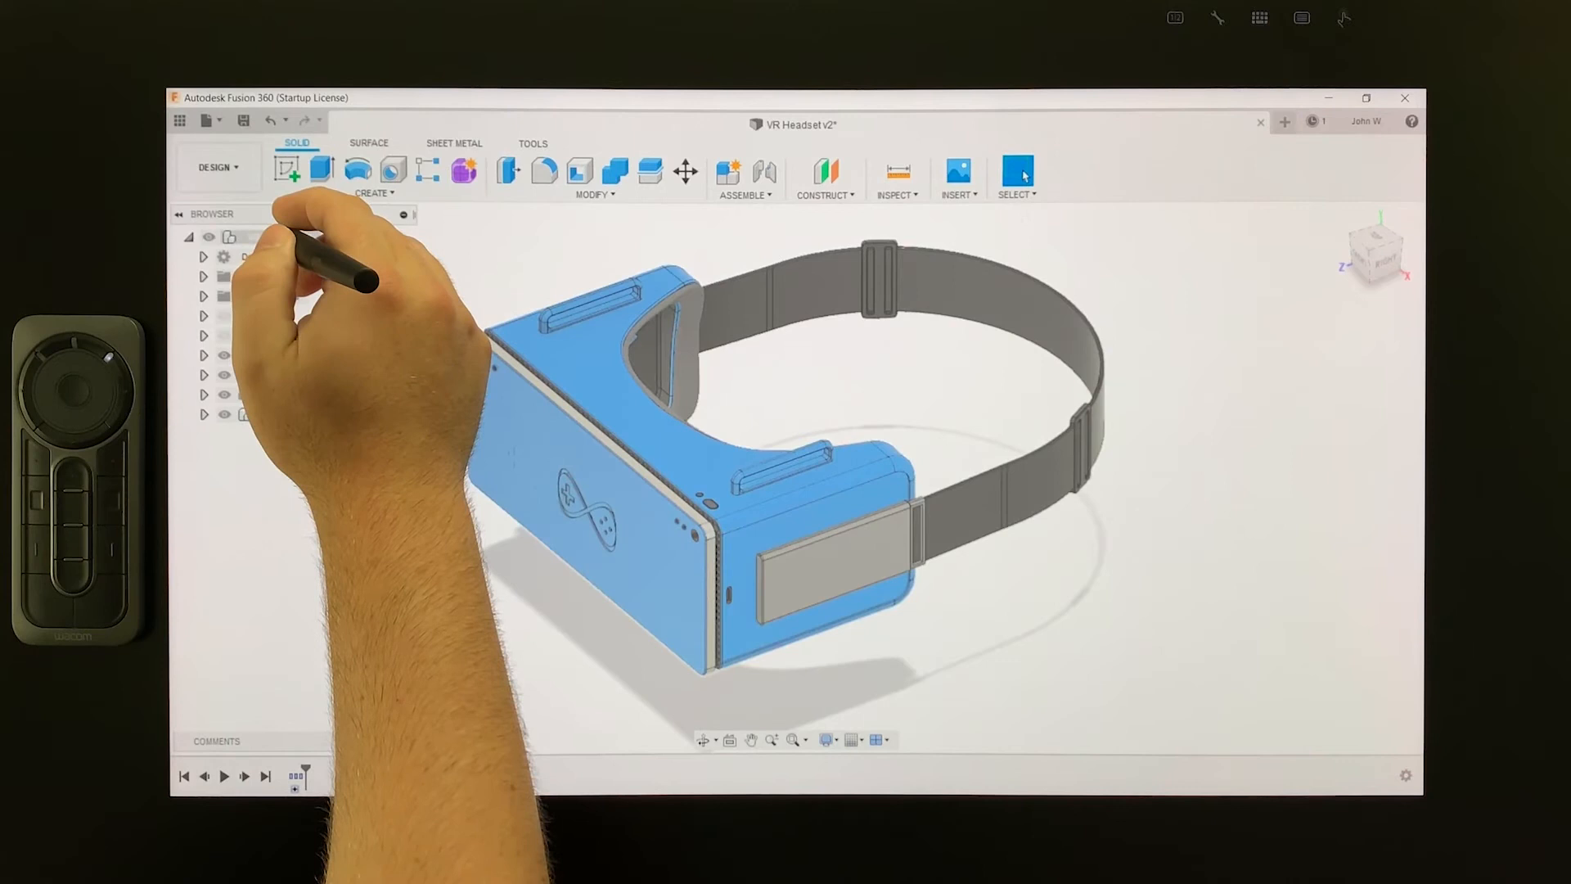
# Turn off Do not capture Design History on the root component and confirm the warning.
pyautogui.rightClick(275, 236)
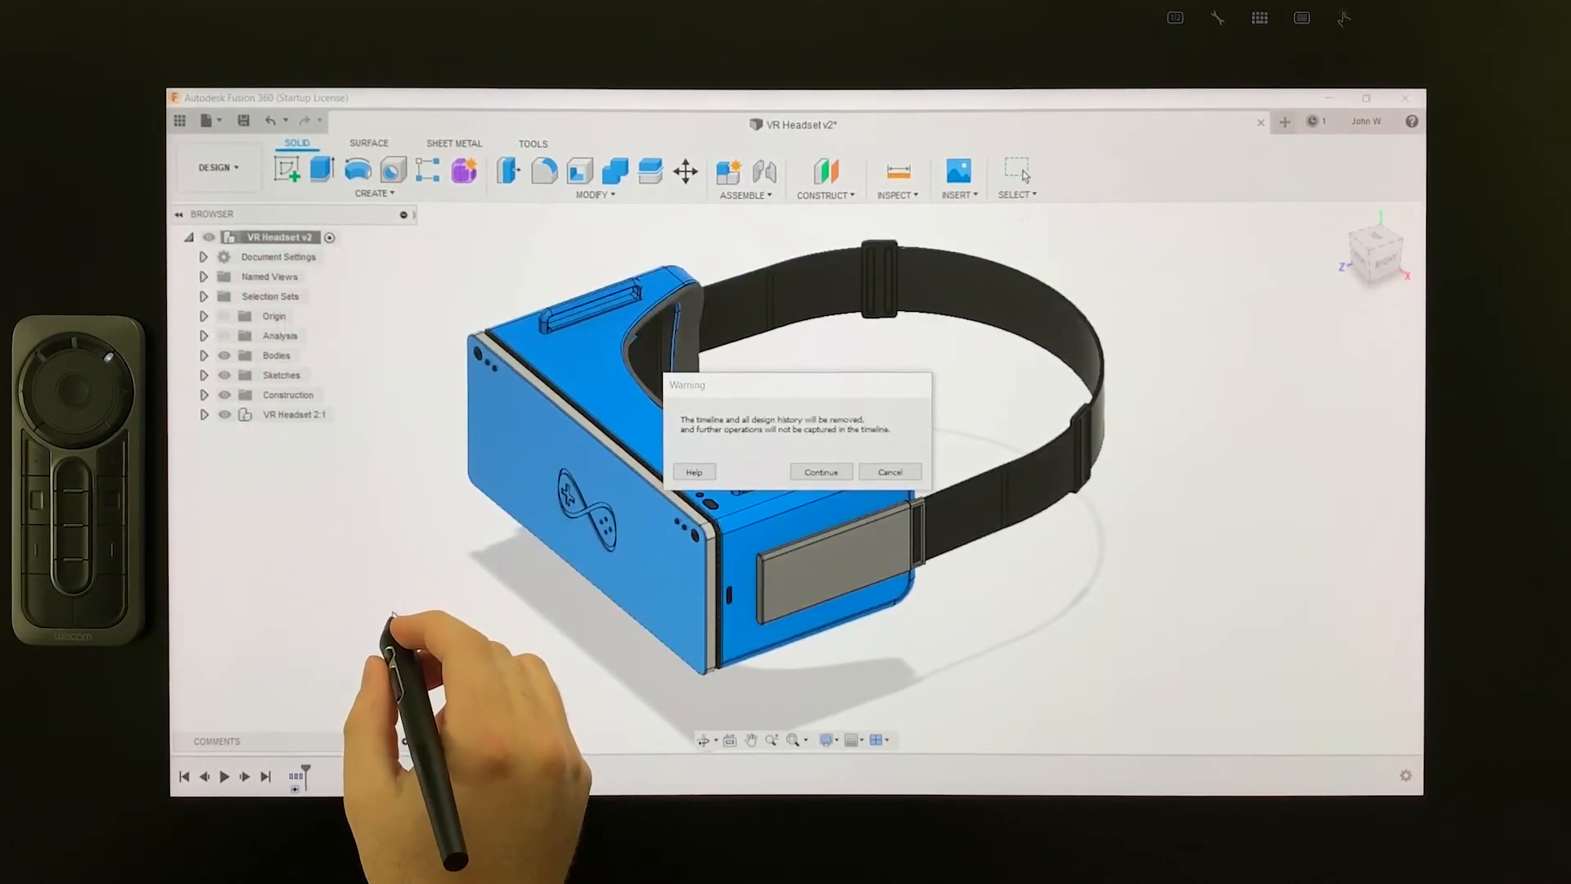
pyautogui.click(820, 472)
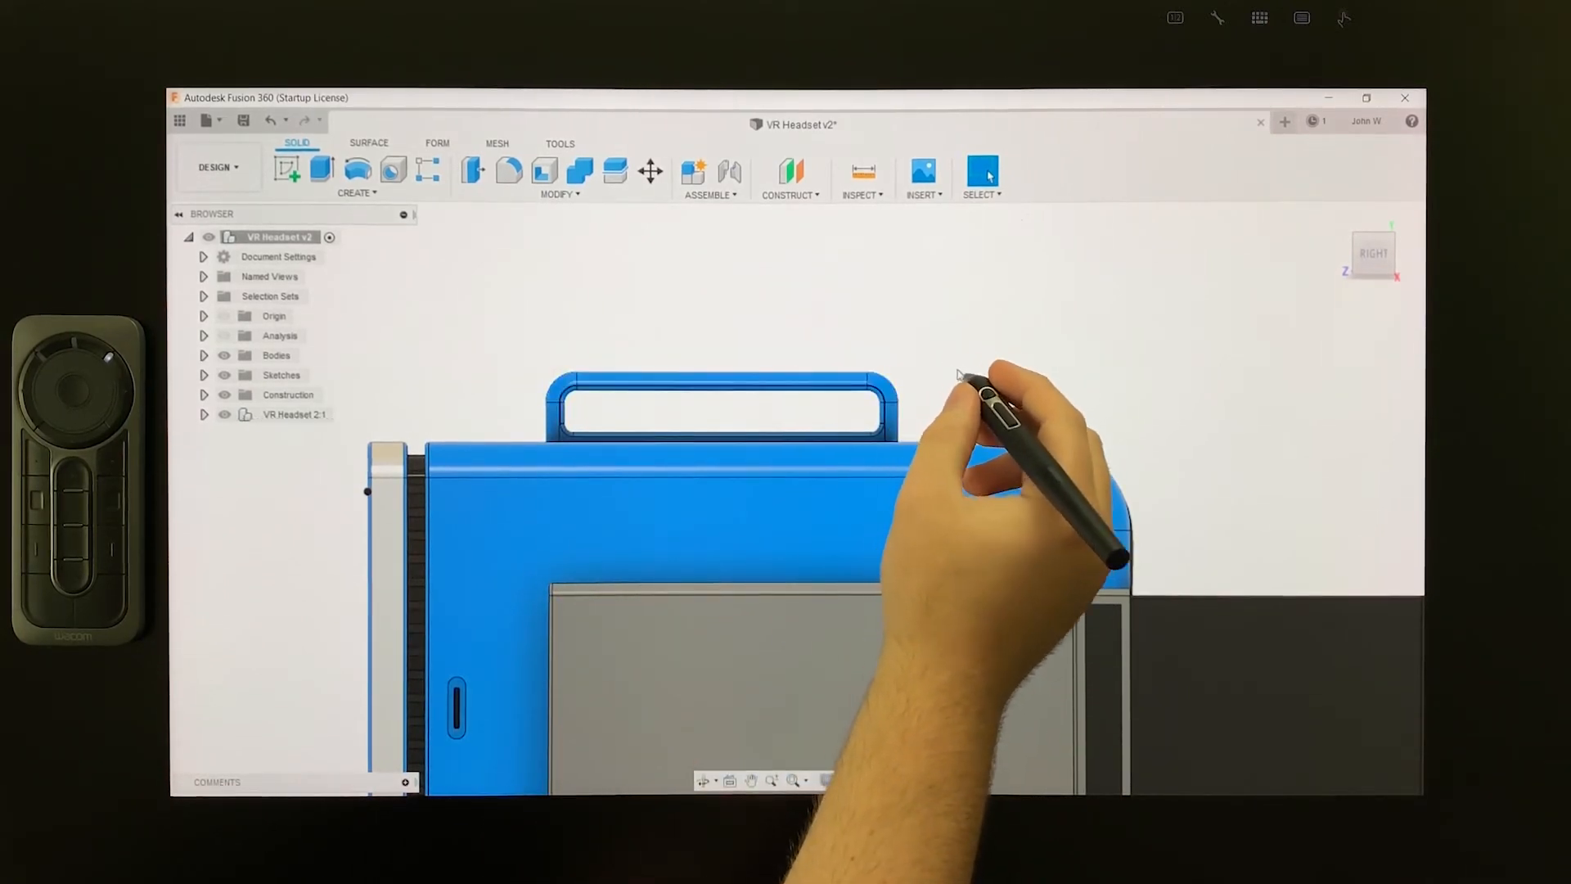
# Select the faces of the headset's top tab from the right view.
pyautogui.click(982, 175)
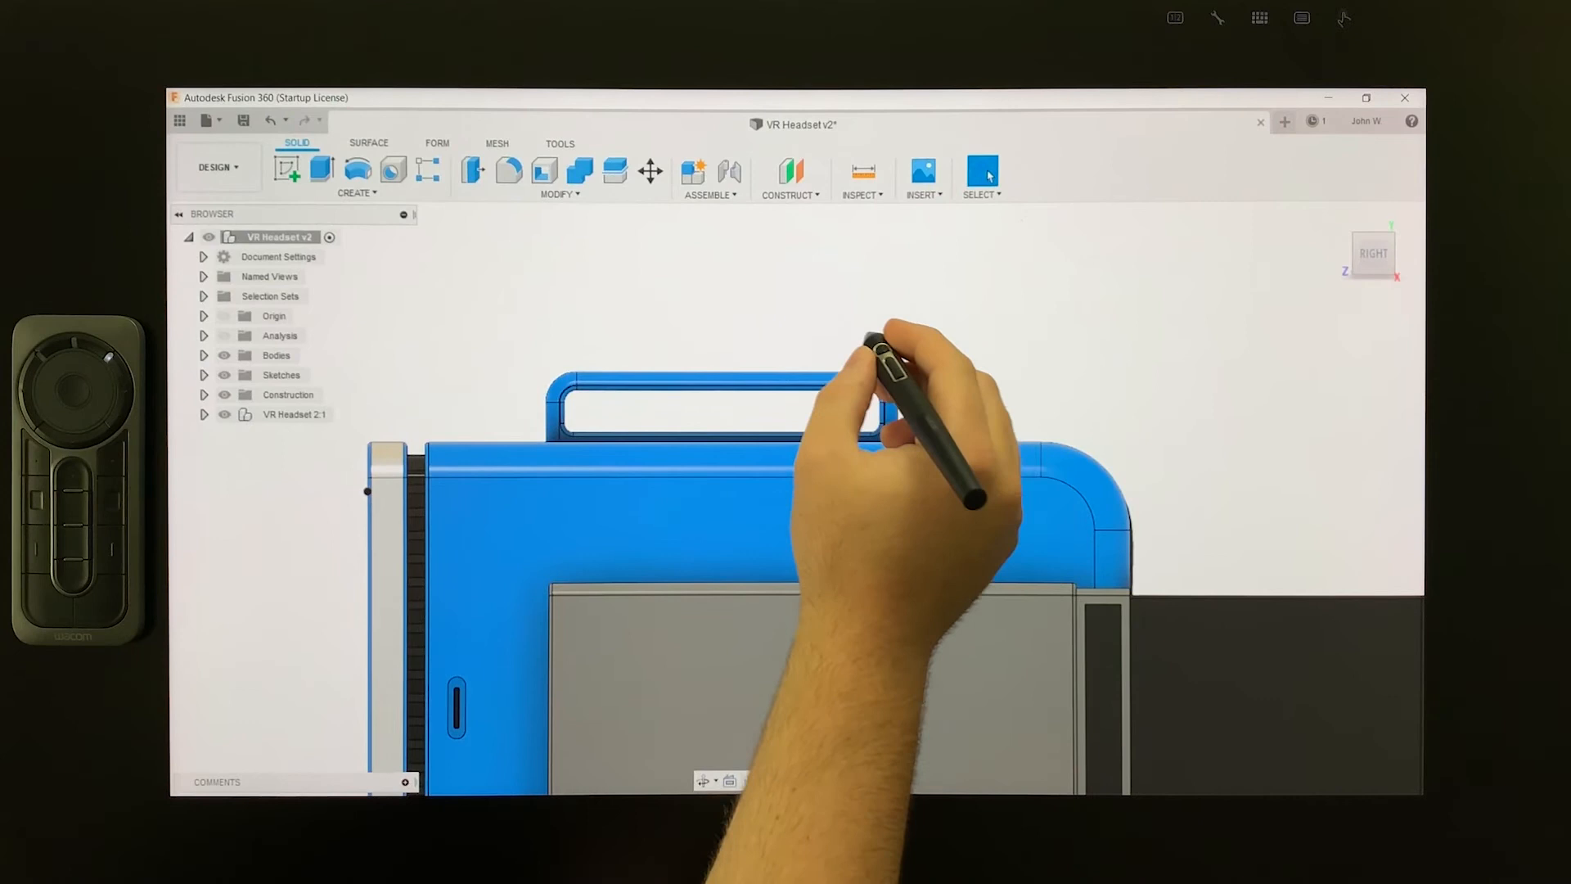
pyautogui.click(717, 401)
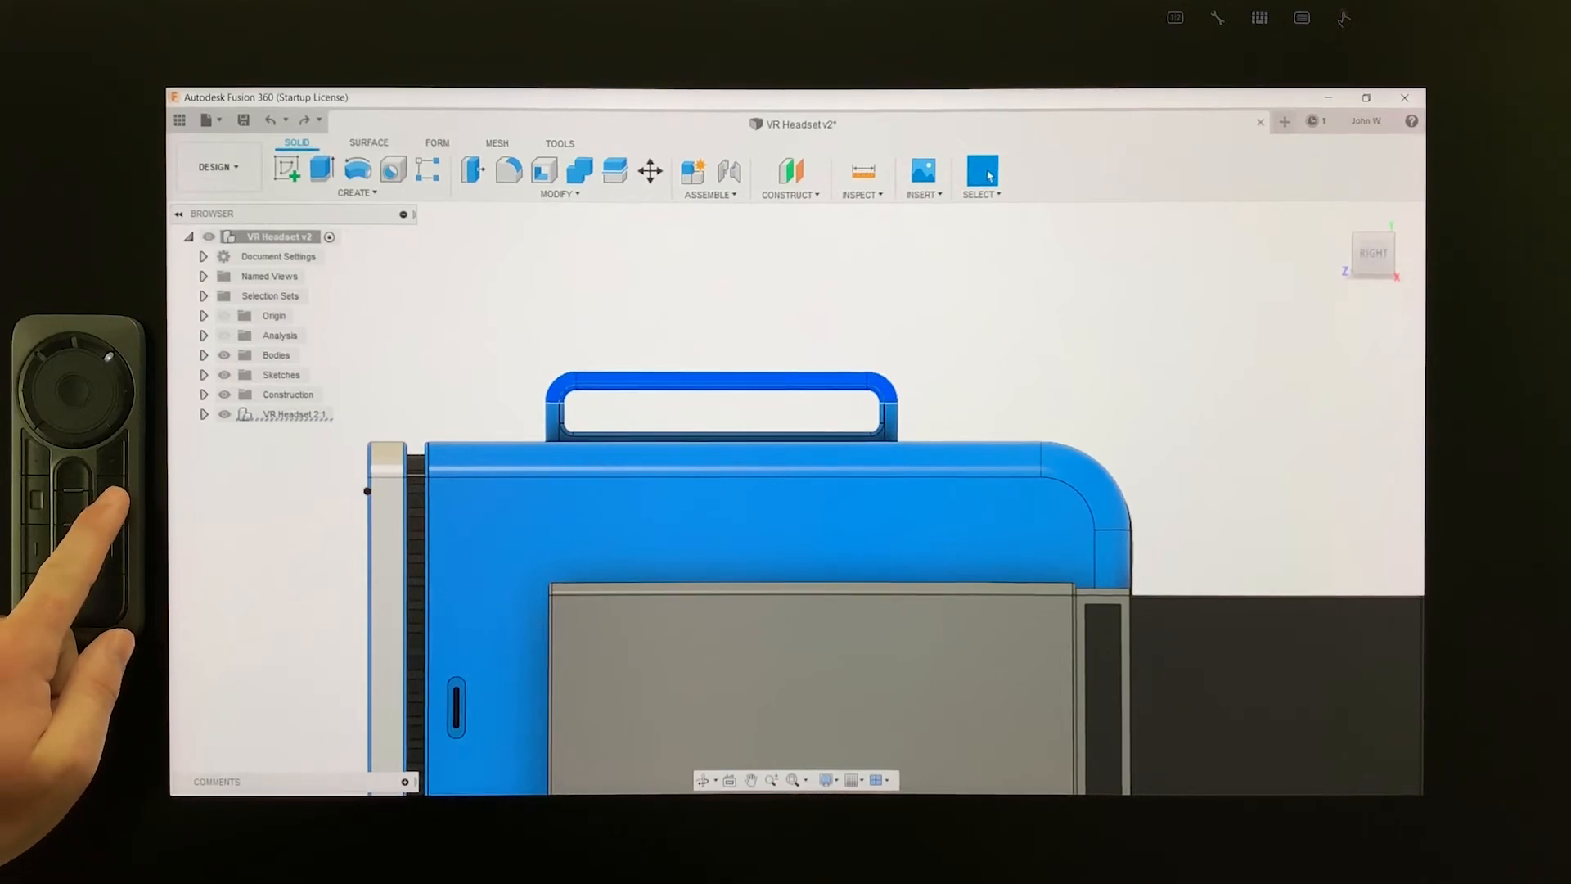
# Start Move/Copy on the tab faces with X Distance -0.20 in and Set Pivot toggled.
pyautogui.click(650, 170)
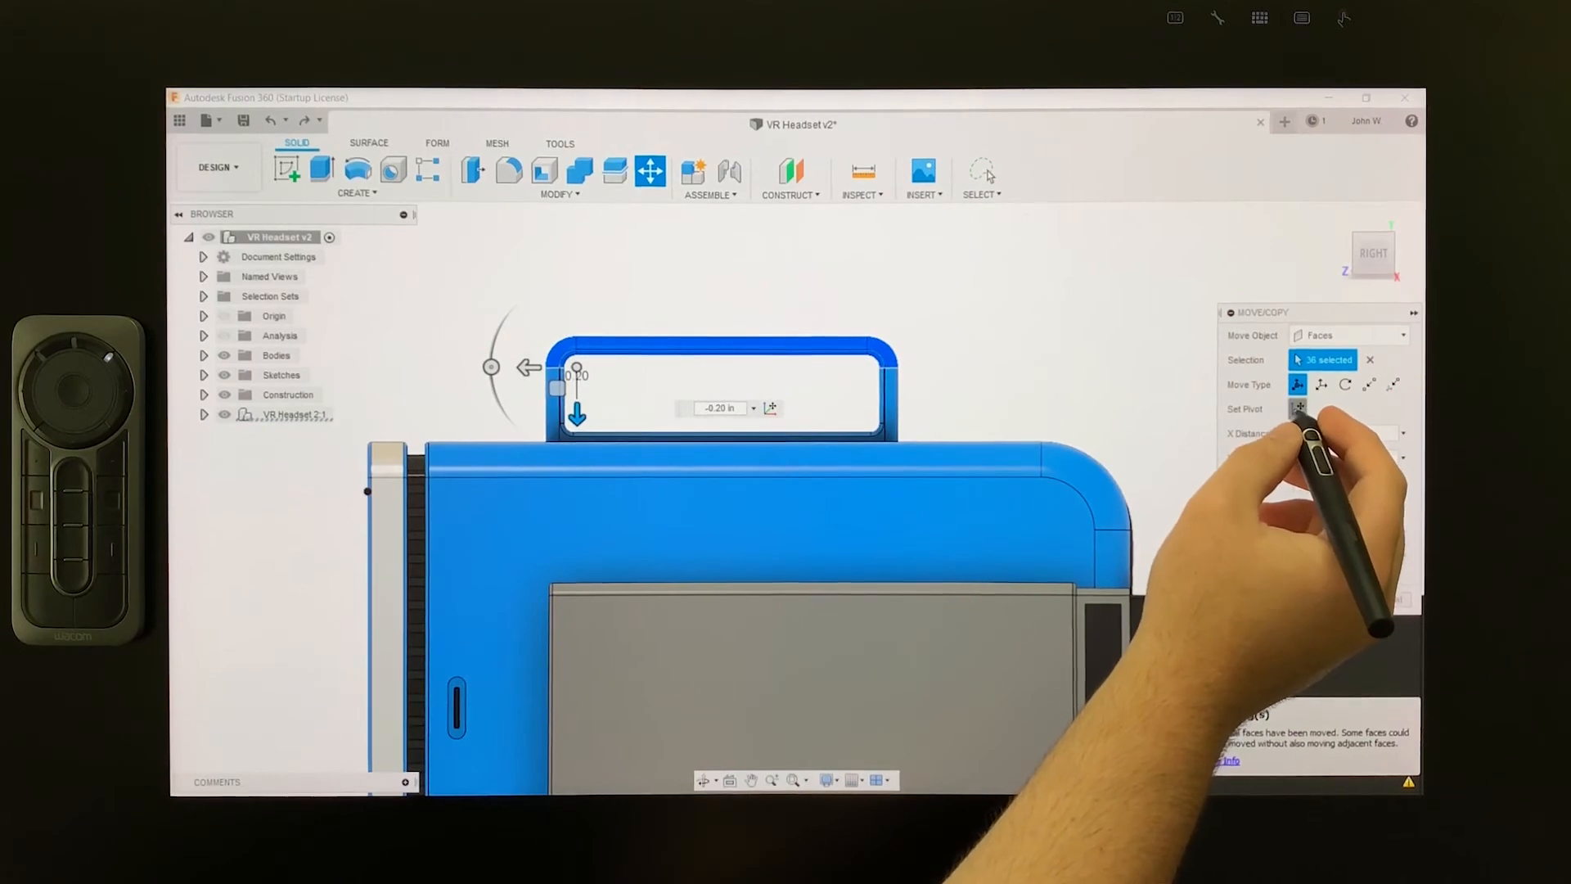
pyautogui.click(1298, 409)
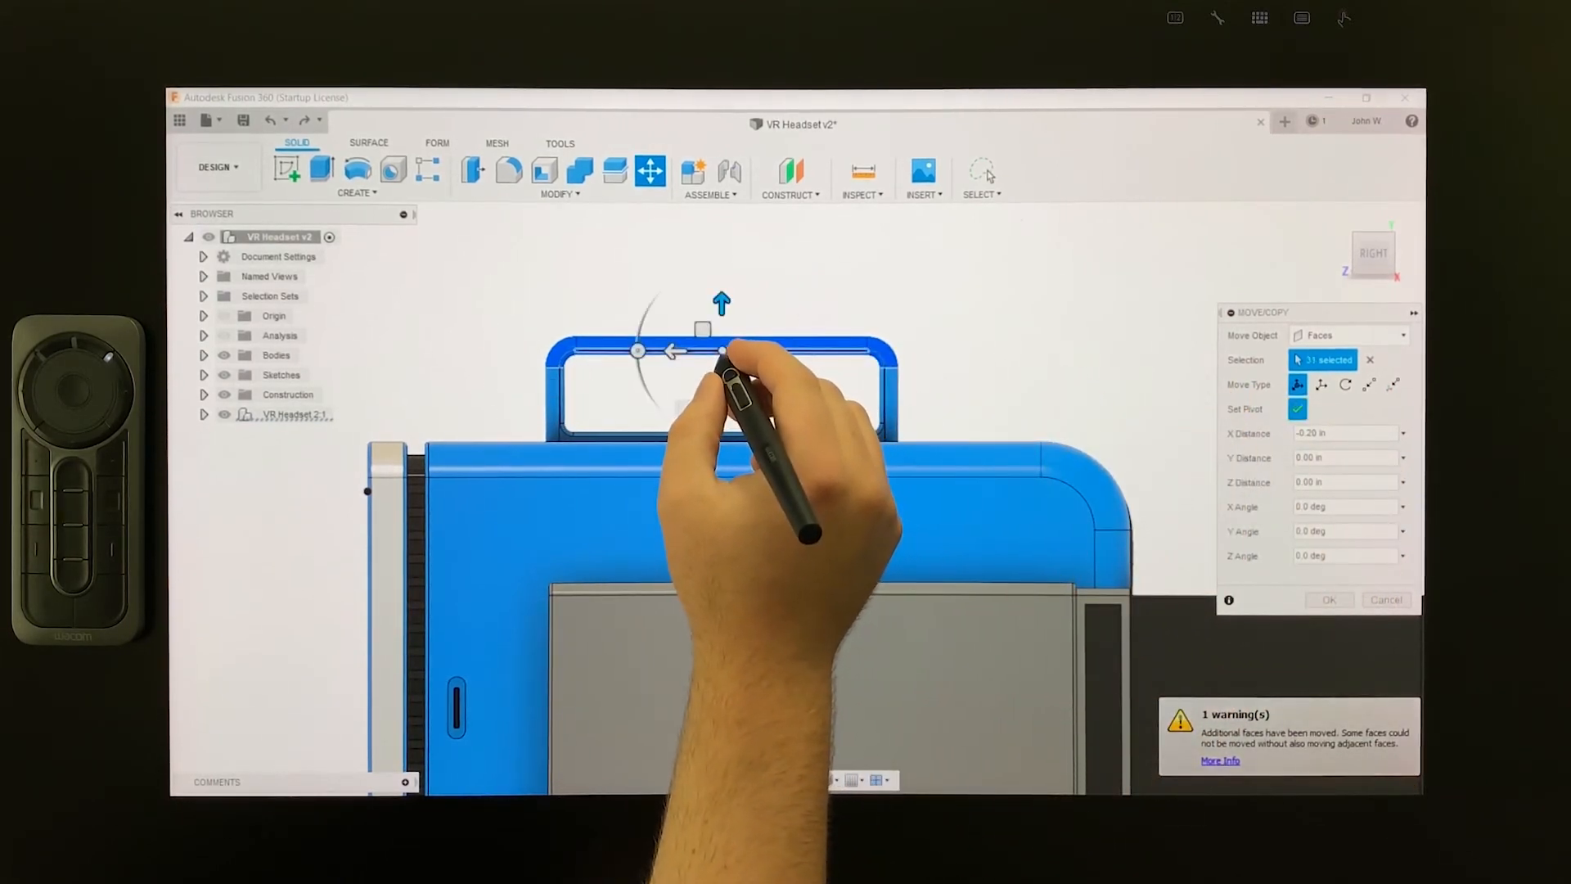